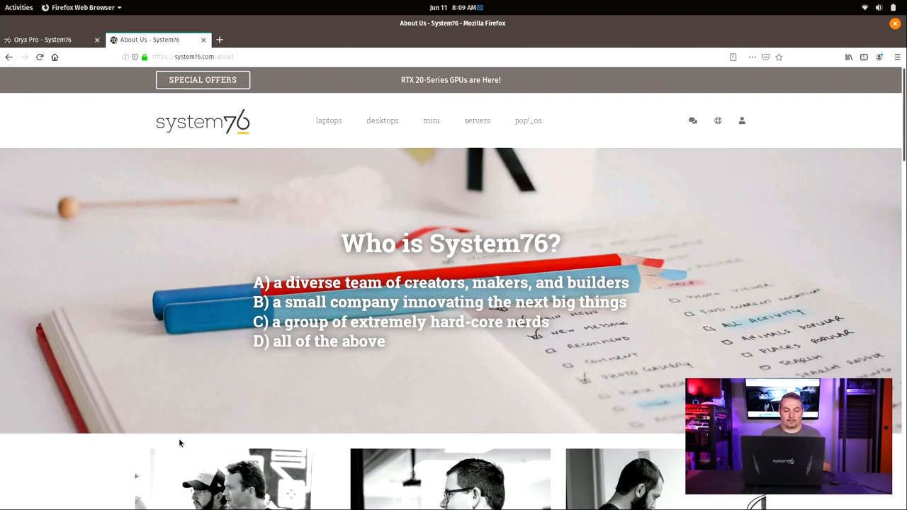
Close the About Us page to return to the Oryx Pro product page
click(42, 39)
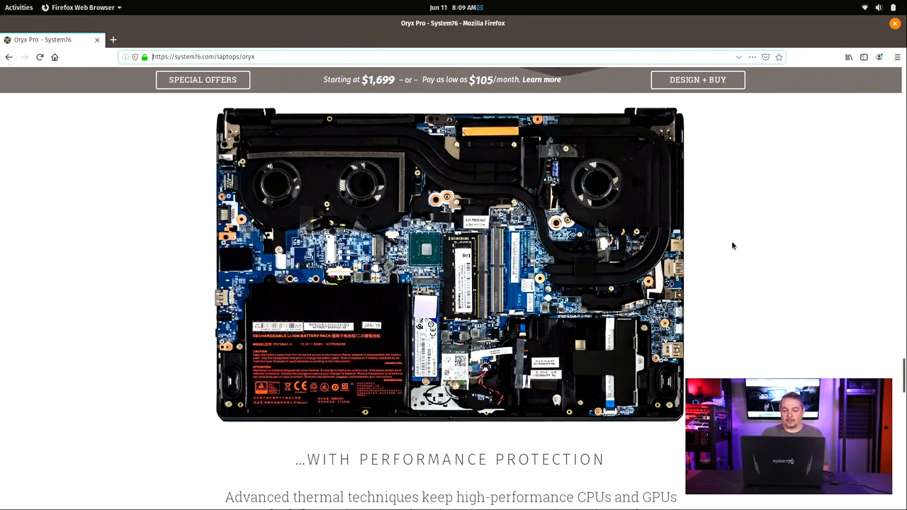
mouse_move(779, 265)
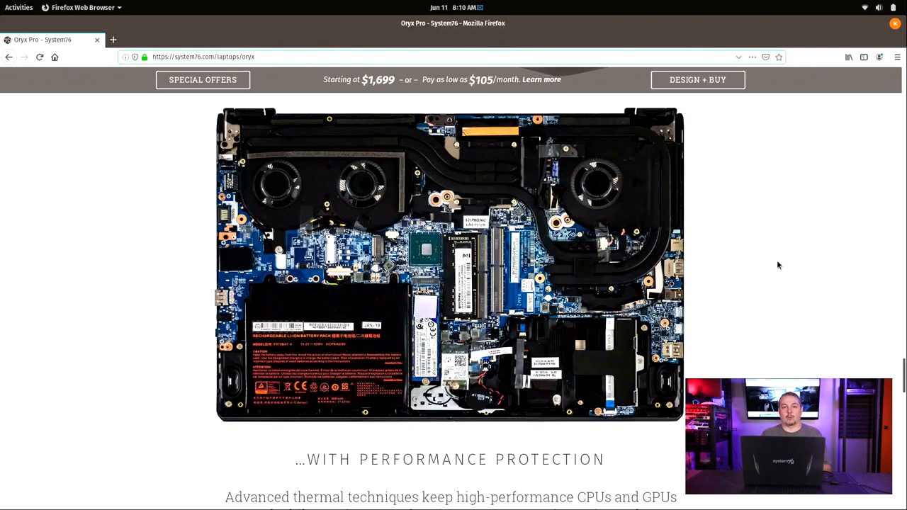
Scroll through Compare Models and the spec table down to the Design + Buy section
scroll(down, 3)
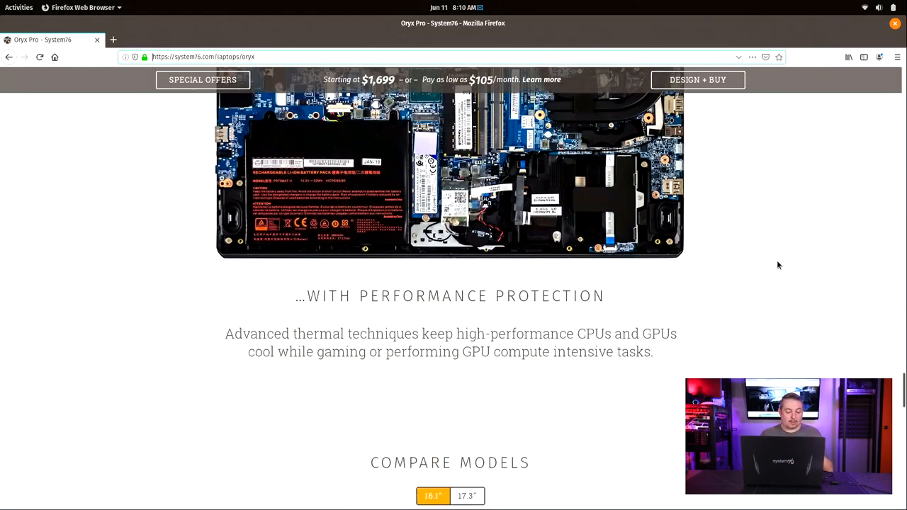
scroll(down, 3)
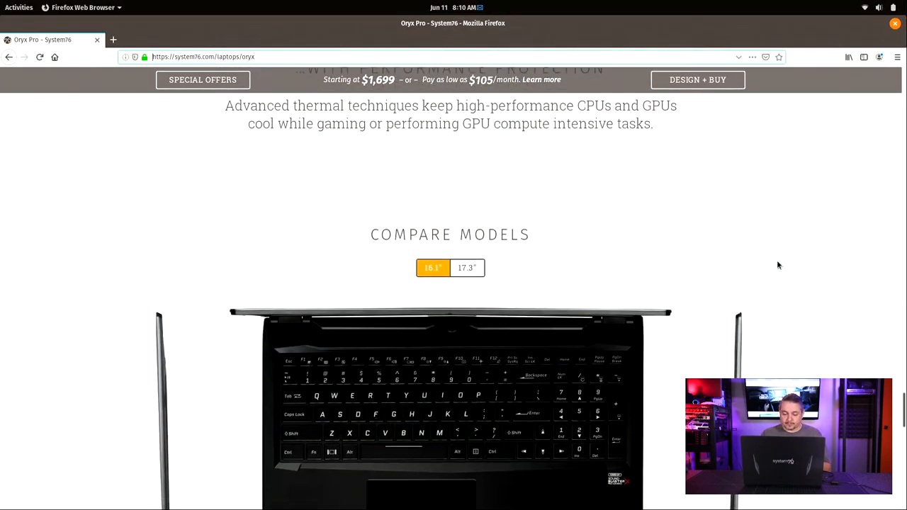
scroll(down, 3)
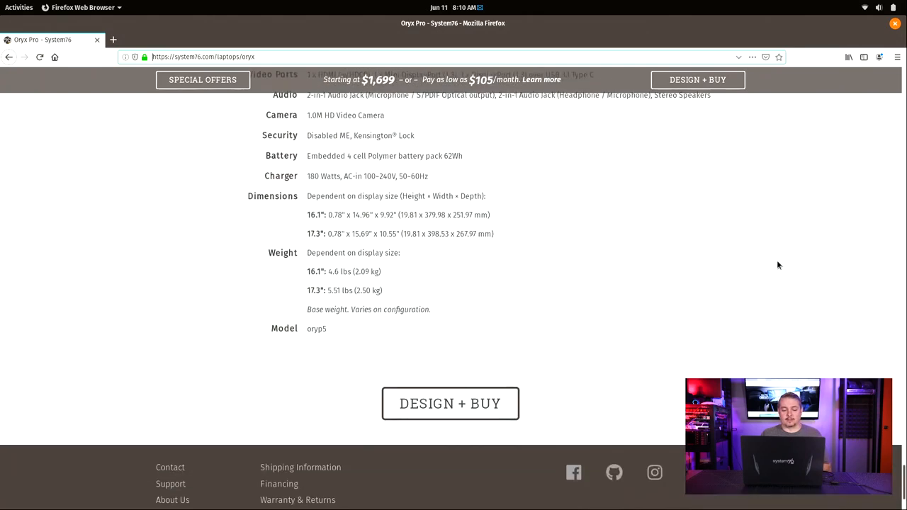
scroll(down, 3)
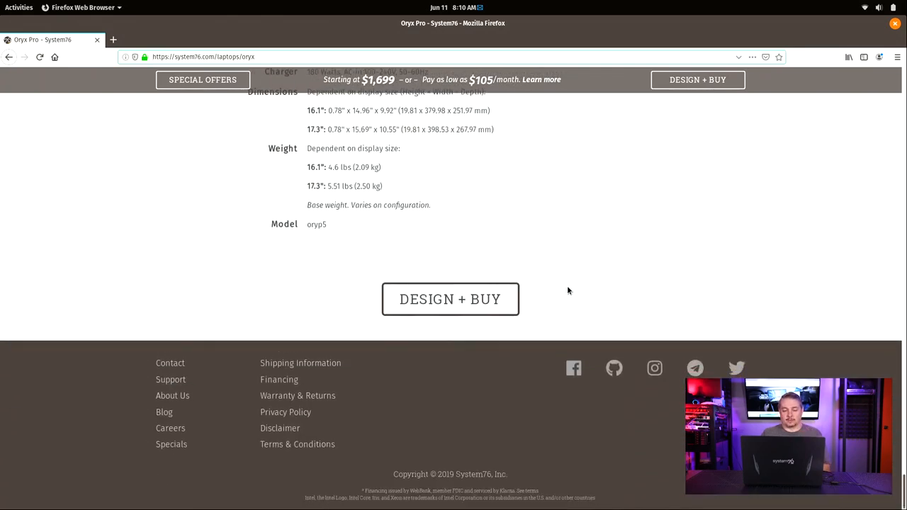
scroll(up, 3)
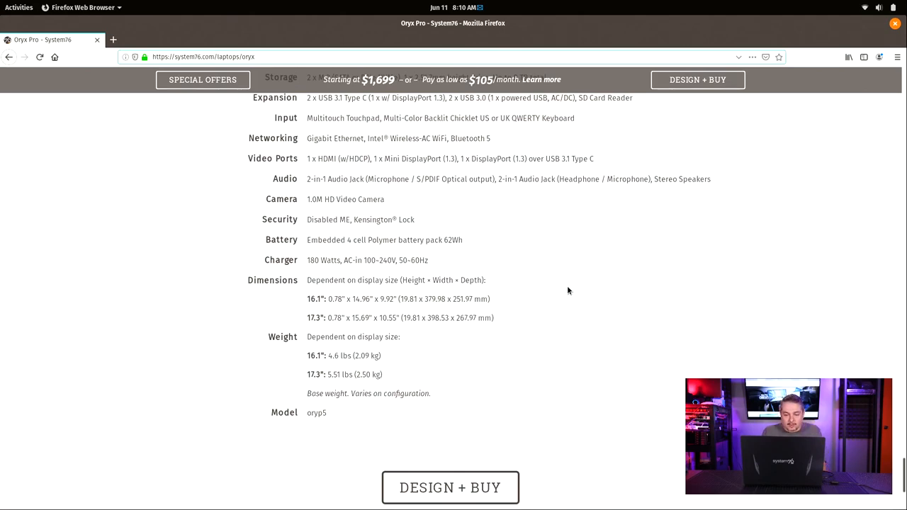
scroll(up, 3)
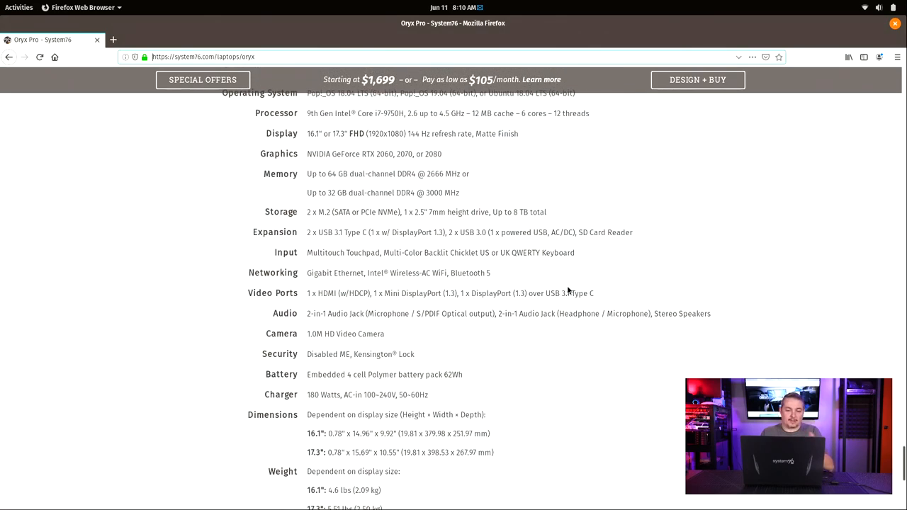
scroll(down, 3)
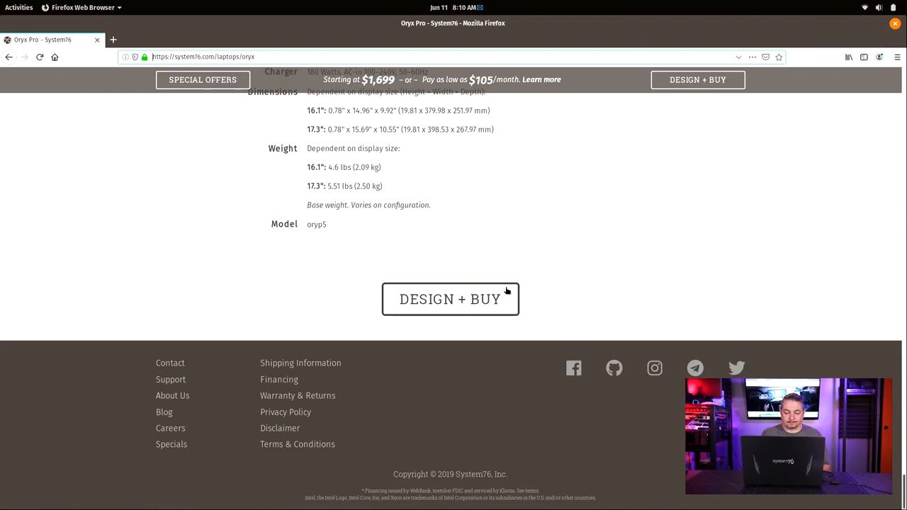
click(450, 300)
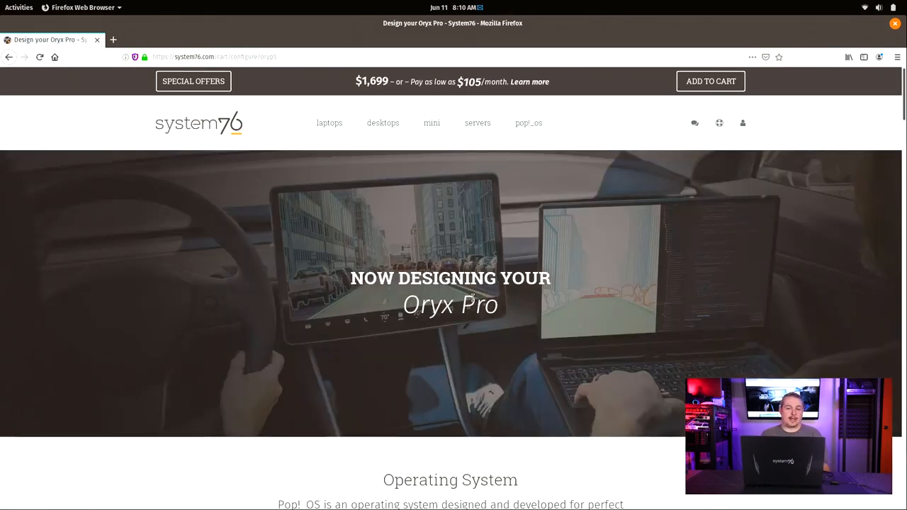
mouse_move(602, 323)
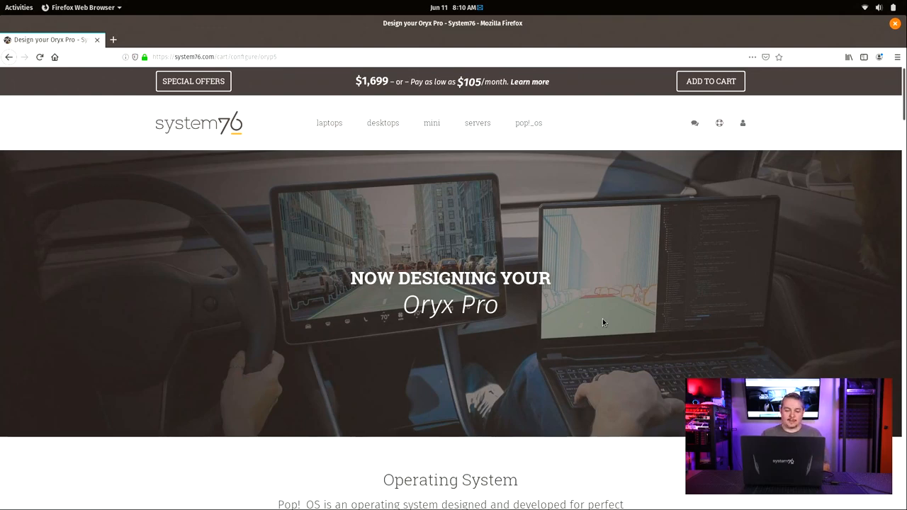
scroll(down, 3)
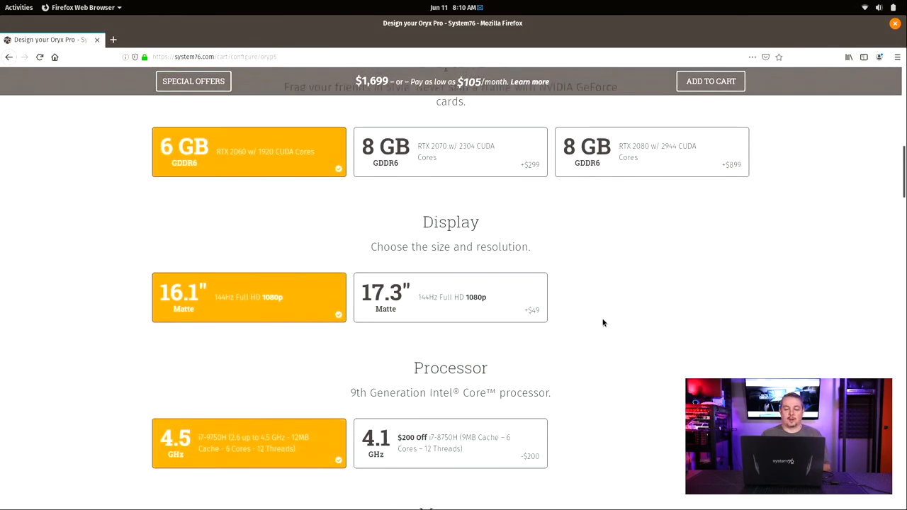
scroll(down, 3)
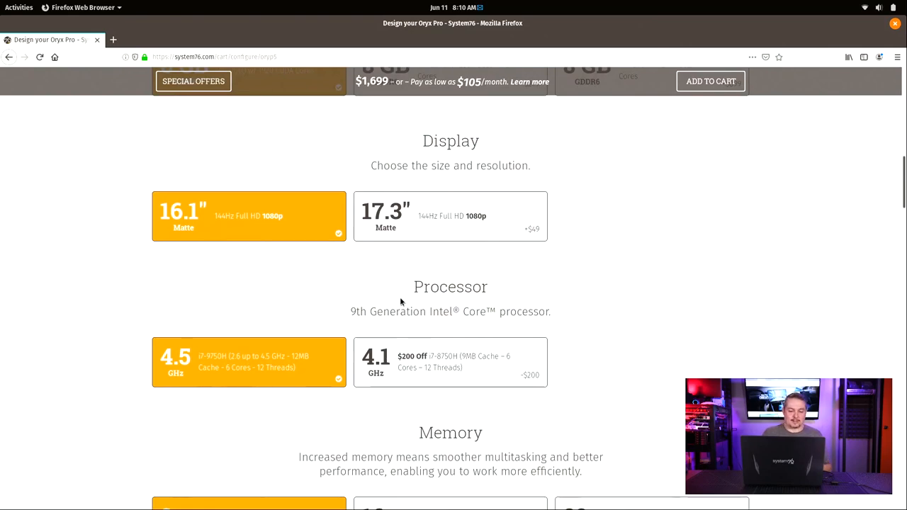
mouse_move(468, 224)
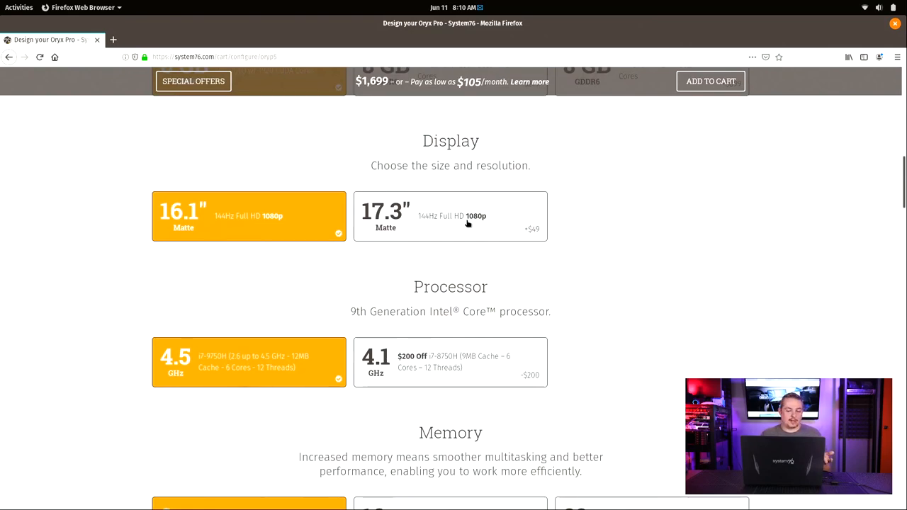
scroll(down, 3)
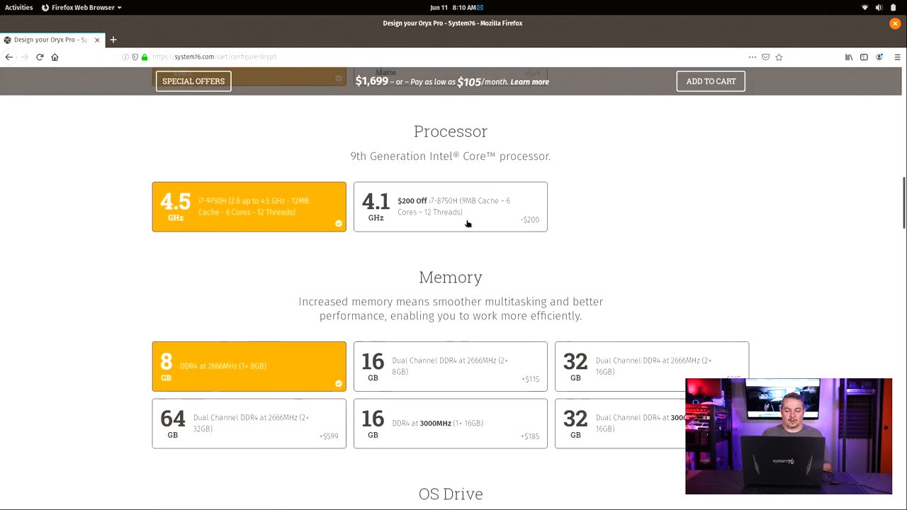
scroll(down, 3)
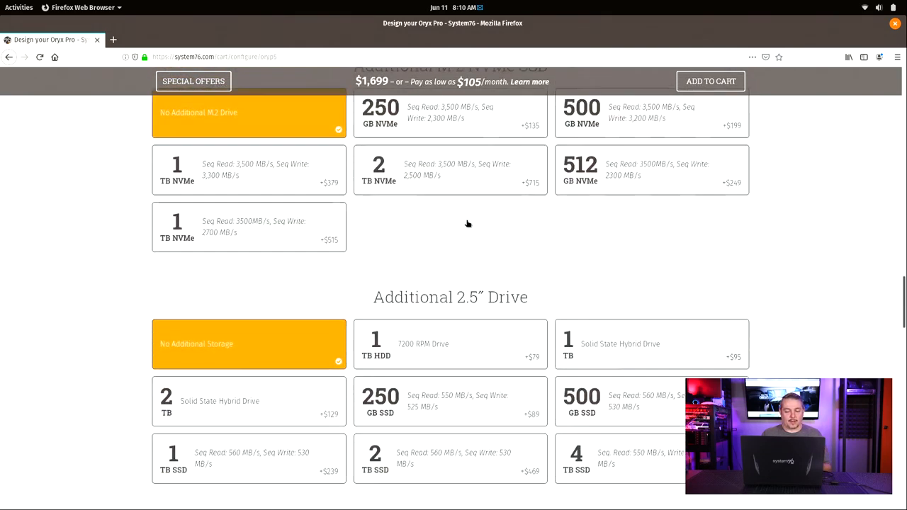
scroll(down, 3)
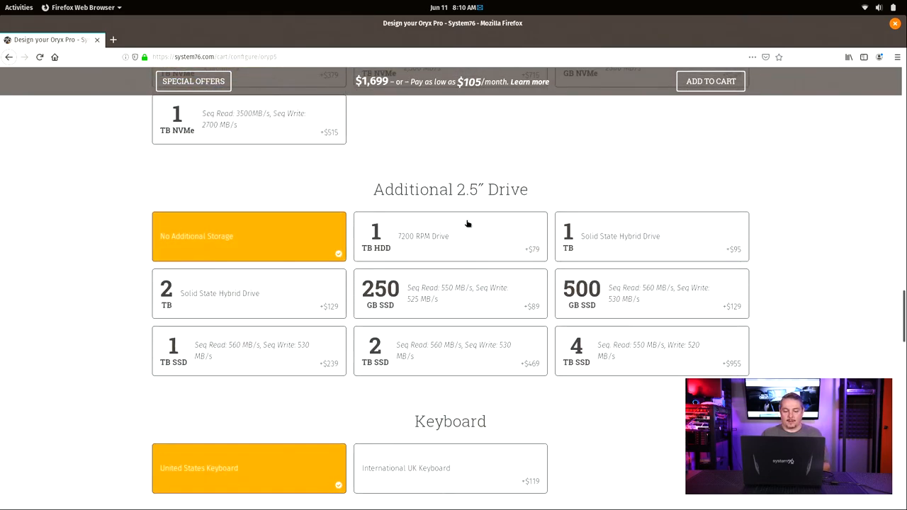
scroll(down, 3)
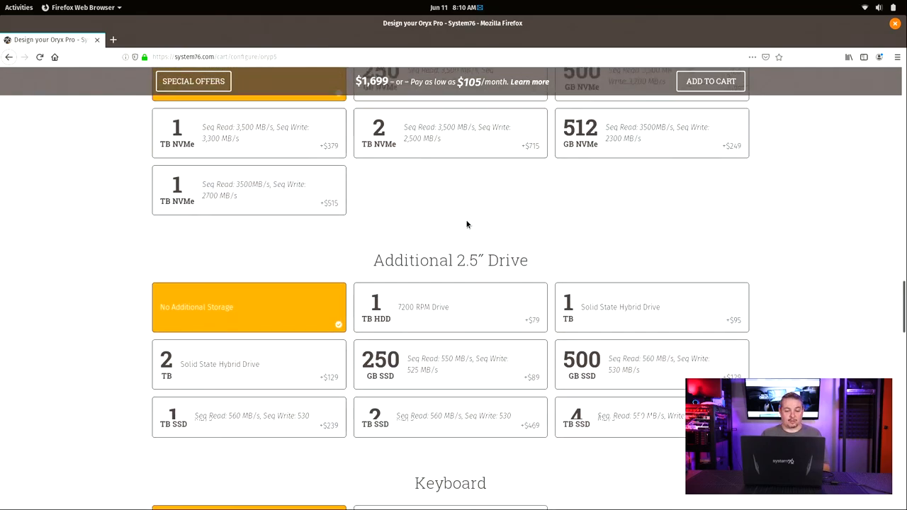
scroll(up, 3)
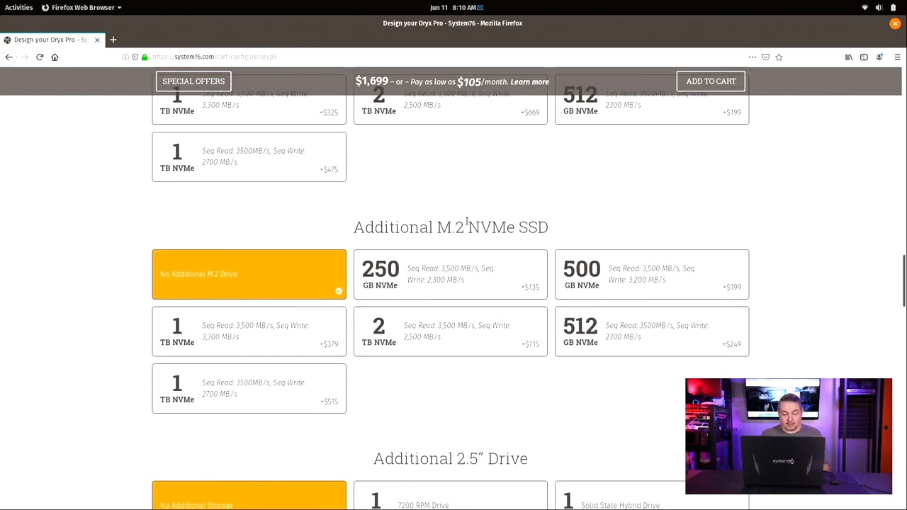
scroll(up, 3)
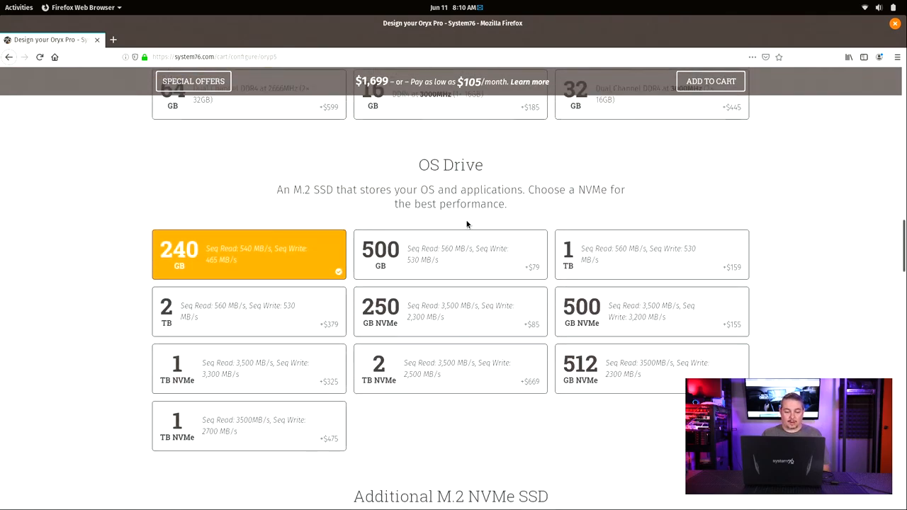
scroll(up, 3)
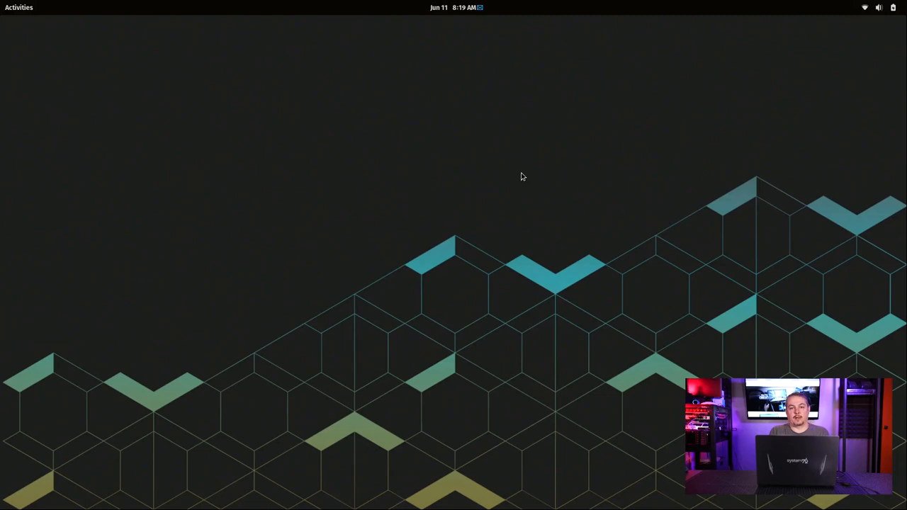
mouse_move(859, 19)
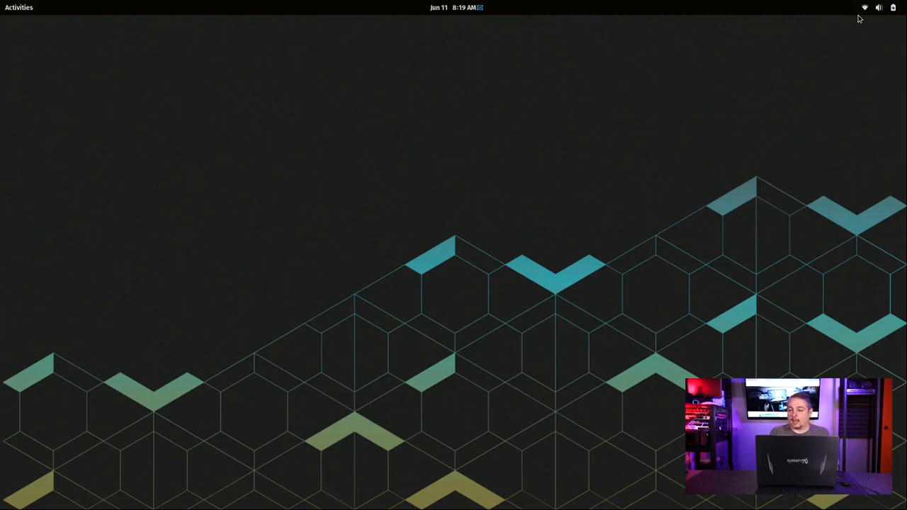
Open the top-right status menu showing volume, brightness, network, Bluetooth and battery
click(879, 7)
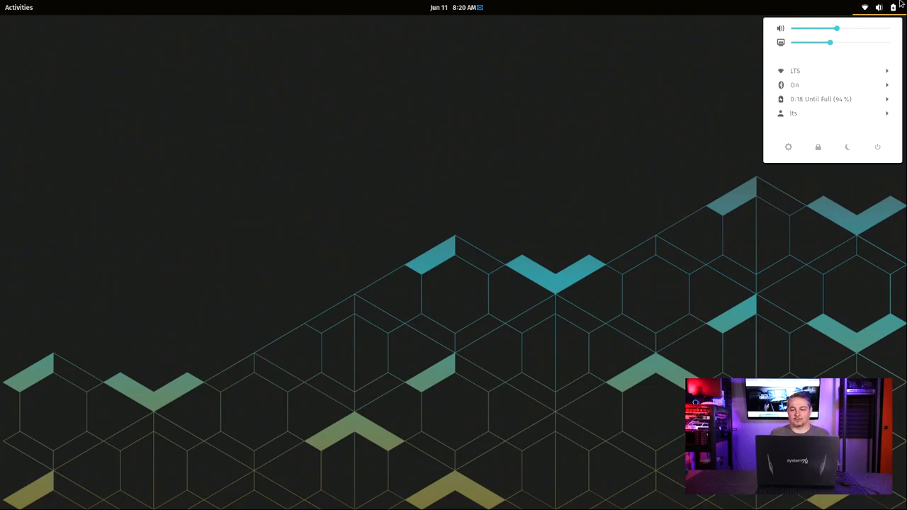
mouse_move(851, 83)
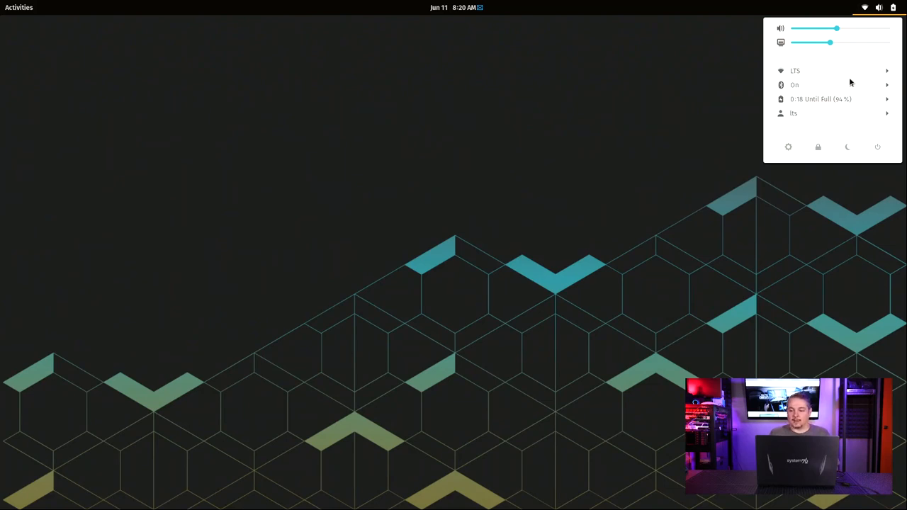
mouse_move(836, 79)
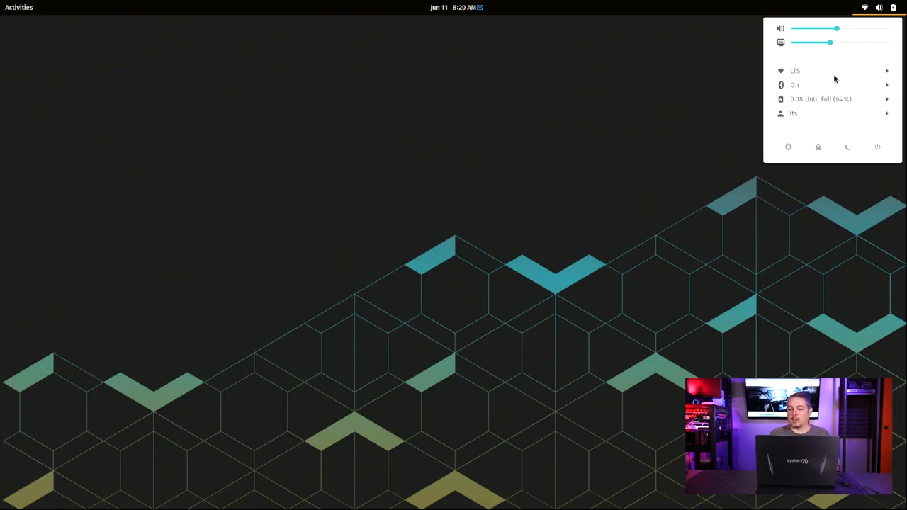
mouse_move(836, 106)
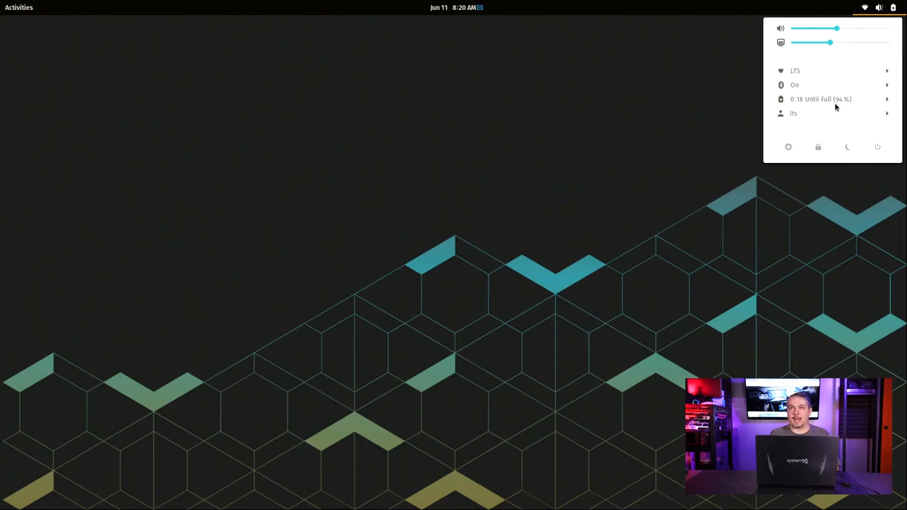
Reopen the status menu and expand the battery entry to show power profiles and NVIDIA/Intel graphics options
click(820, 99)
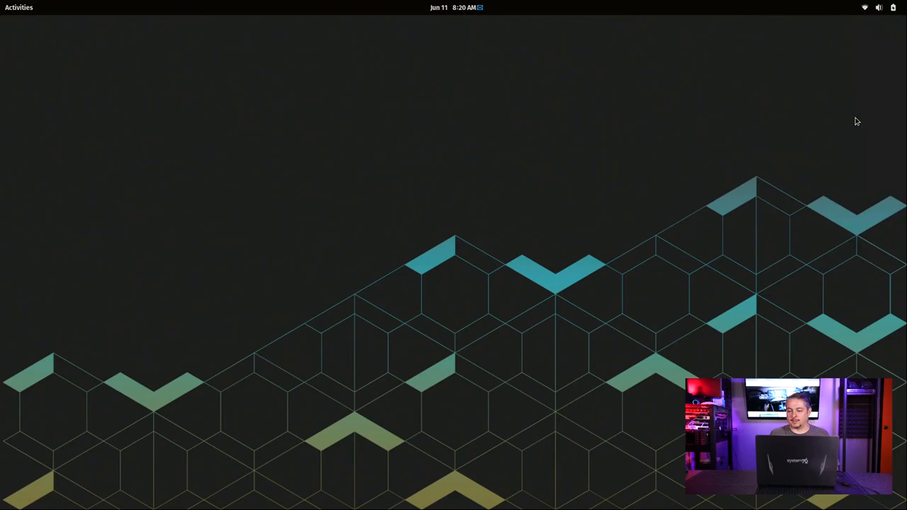
click(879, 8)
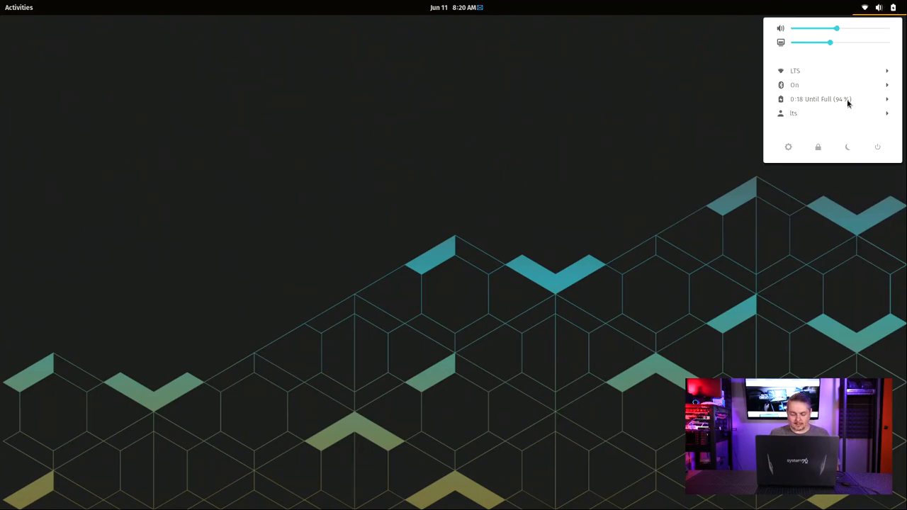
click(821, 99)
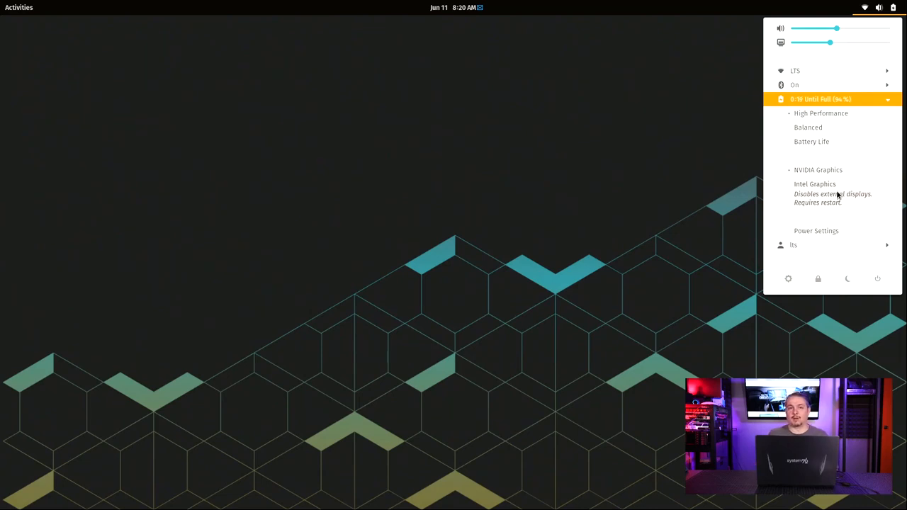
mouse_move(816, 206)
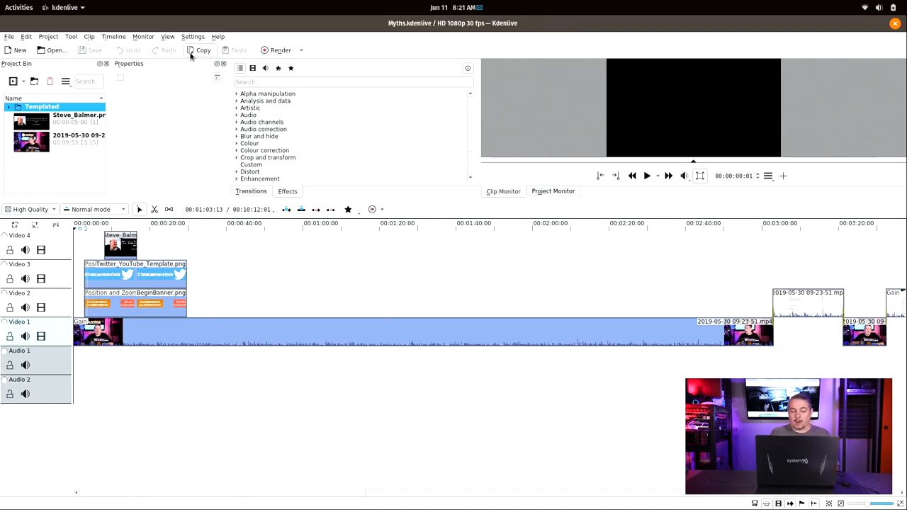
mouse_move(204, 50)
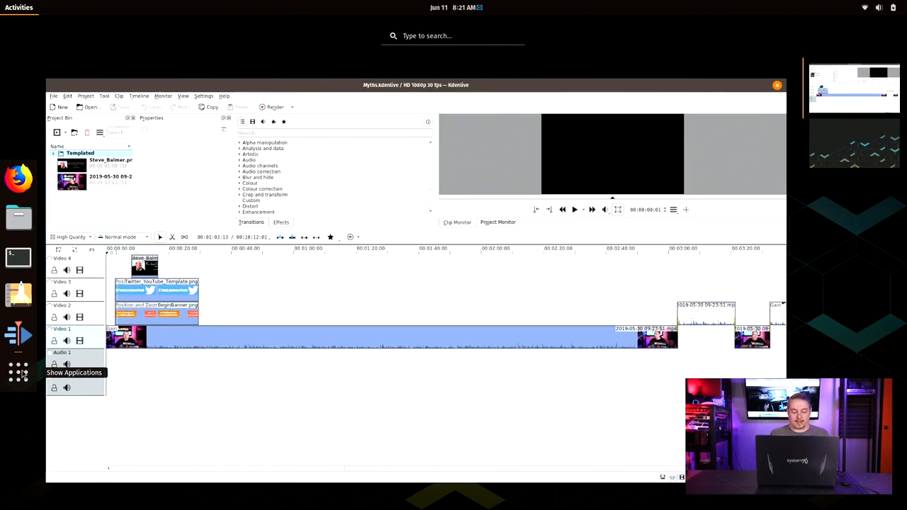
Show the applications grid, close the Kdenlive window from the overview, and reopen the grid
click(18, 372)
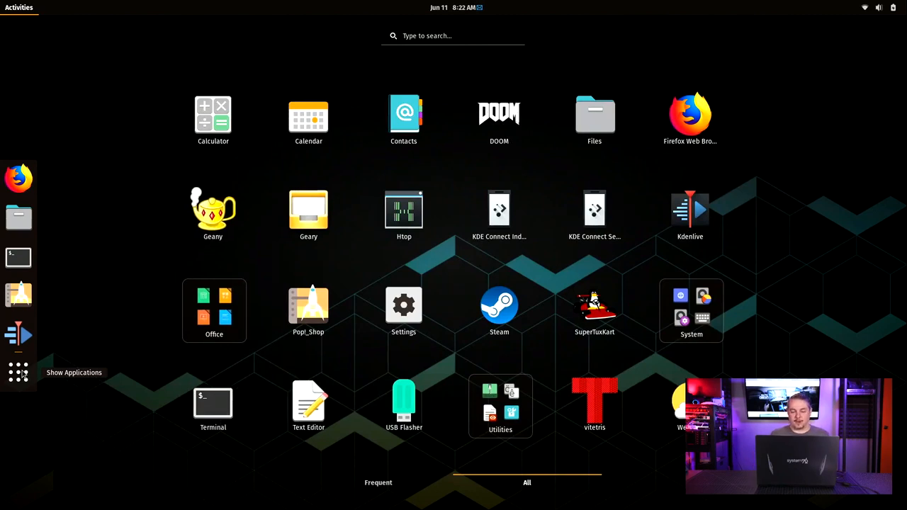
mouse_move(499, 118)
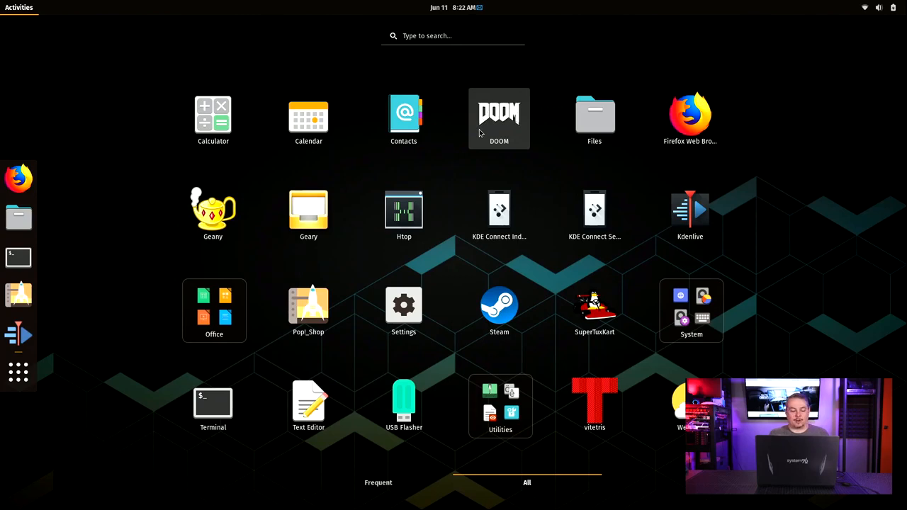
click(690, 210)
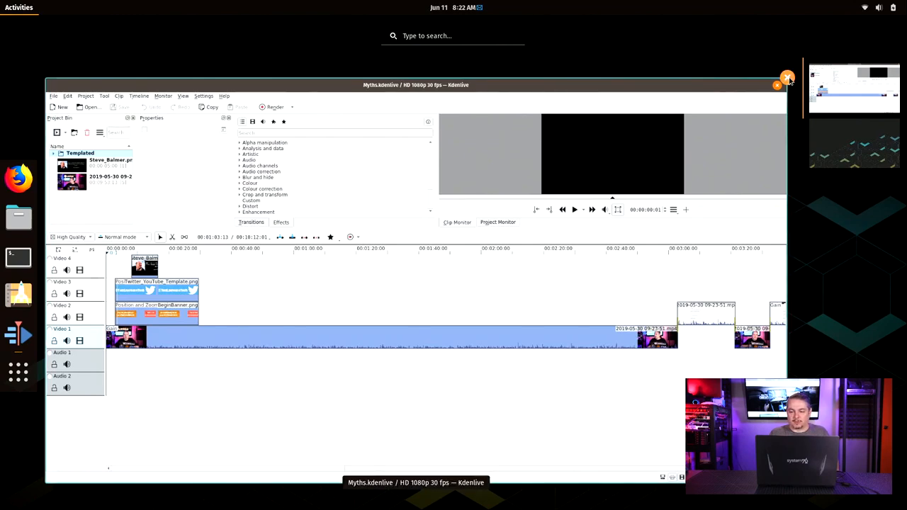
click(787, 78)
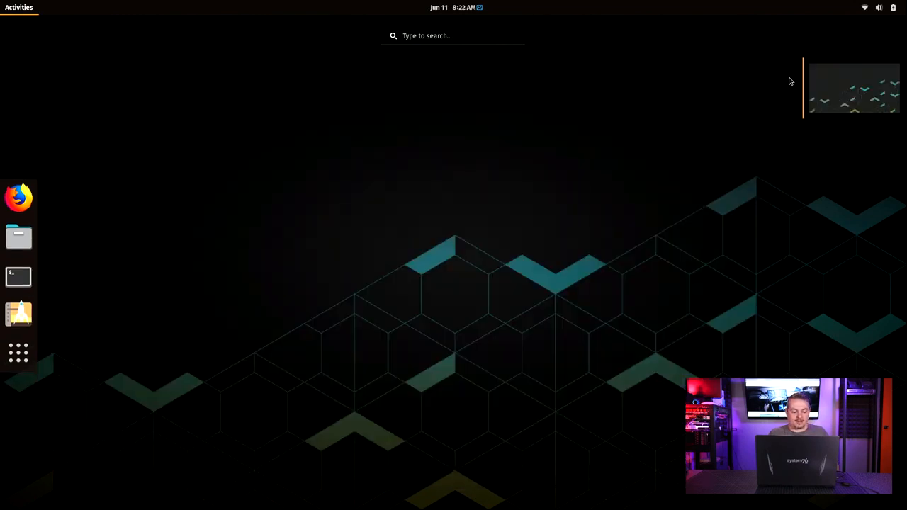
click(18, 352)
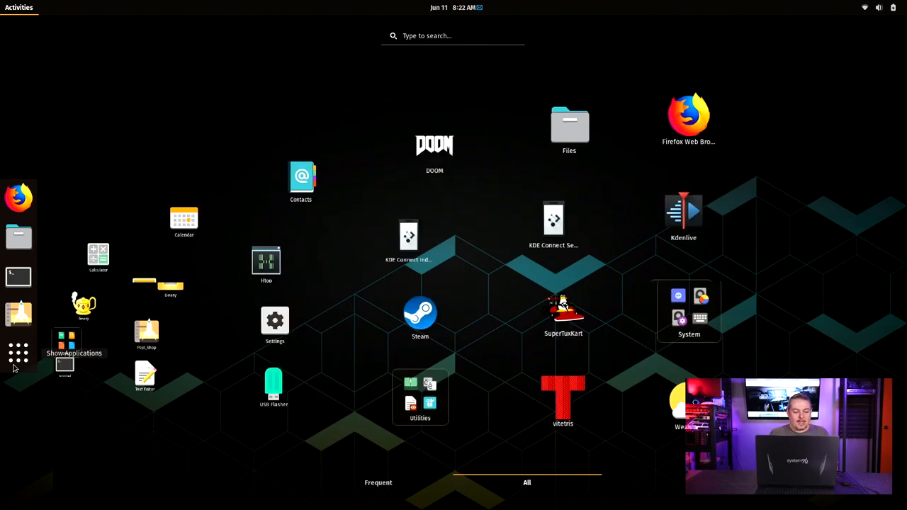